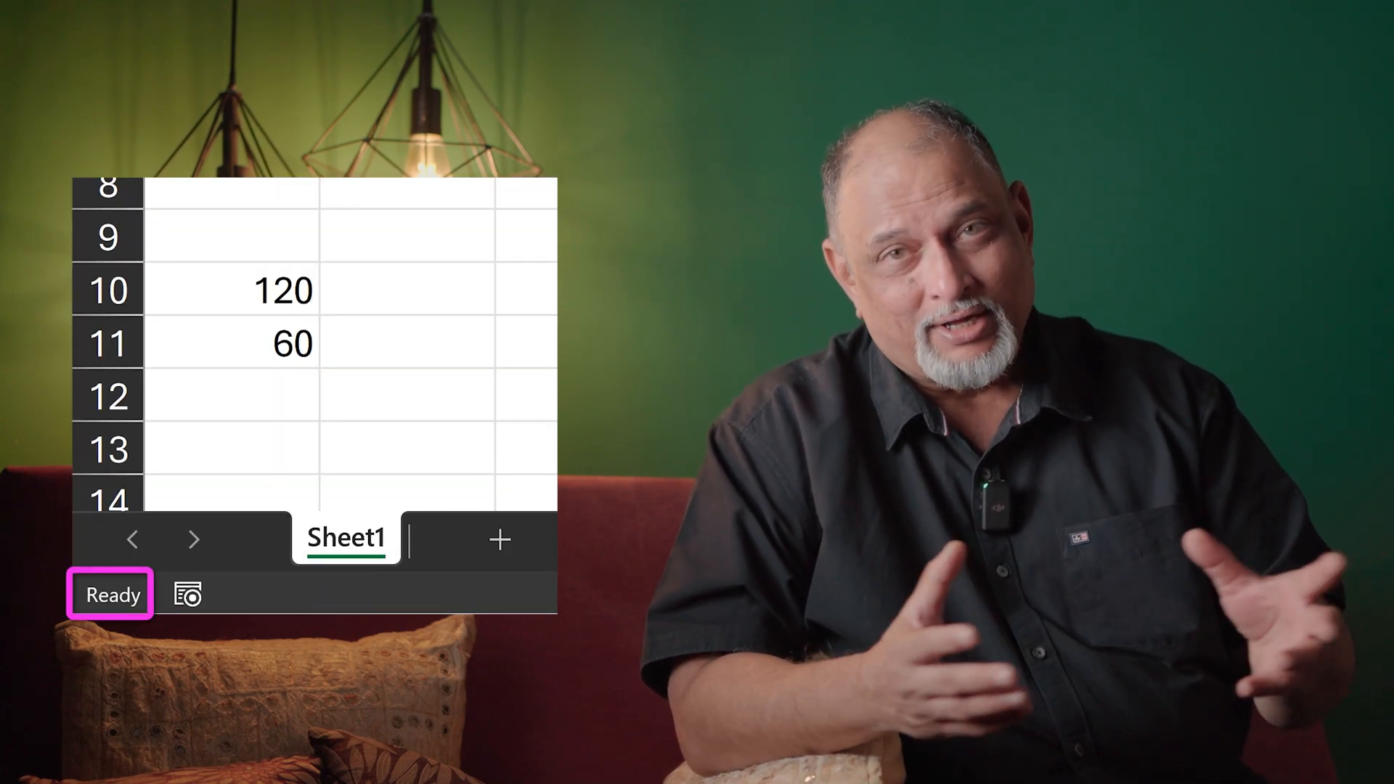
Start a formula in empty cell B12 that references the 120 in A10
left_click(404, 395)
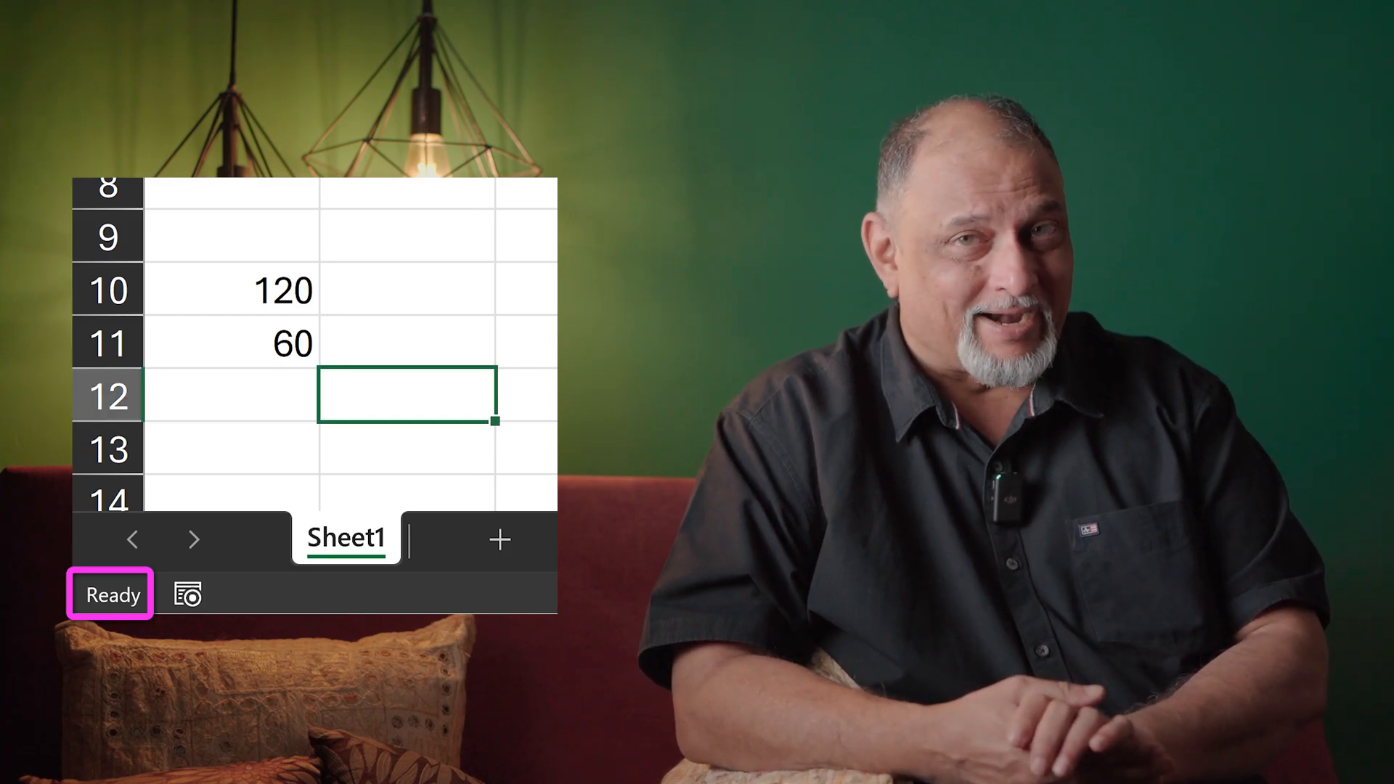
type("=A10")
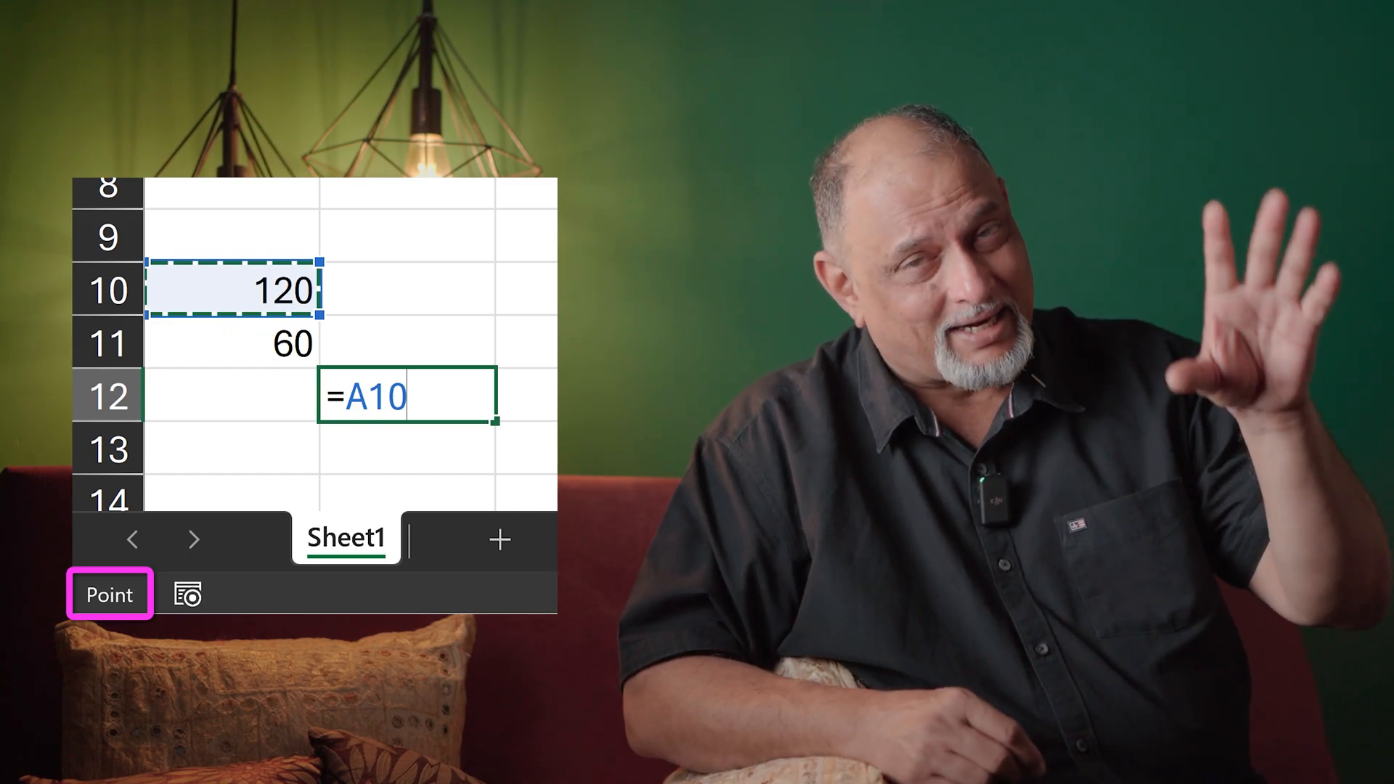
Complete and enter =A10+A11 in B12, giving 180
type("+")
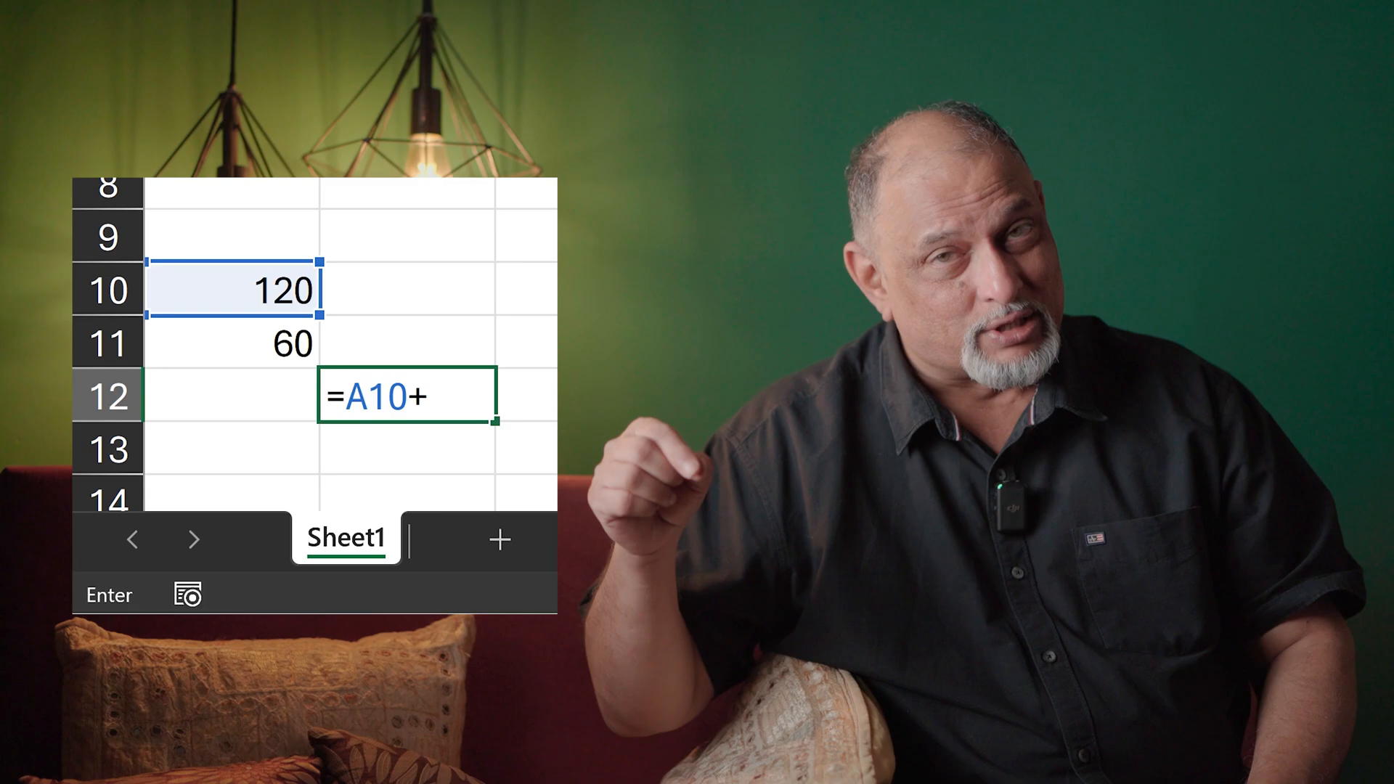
left_click(233, 344)
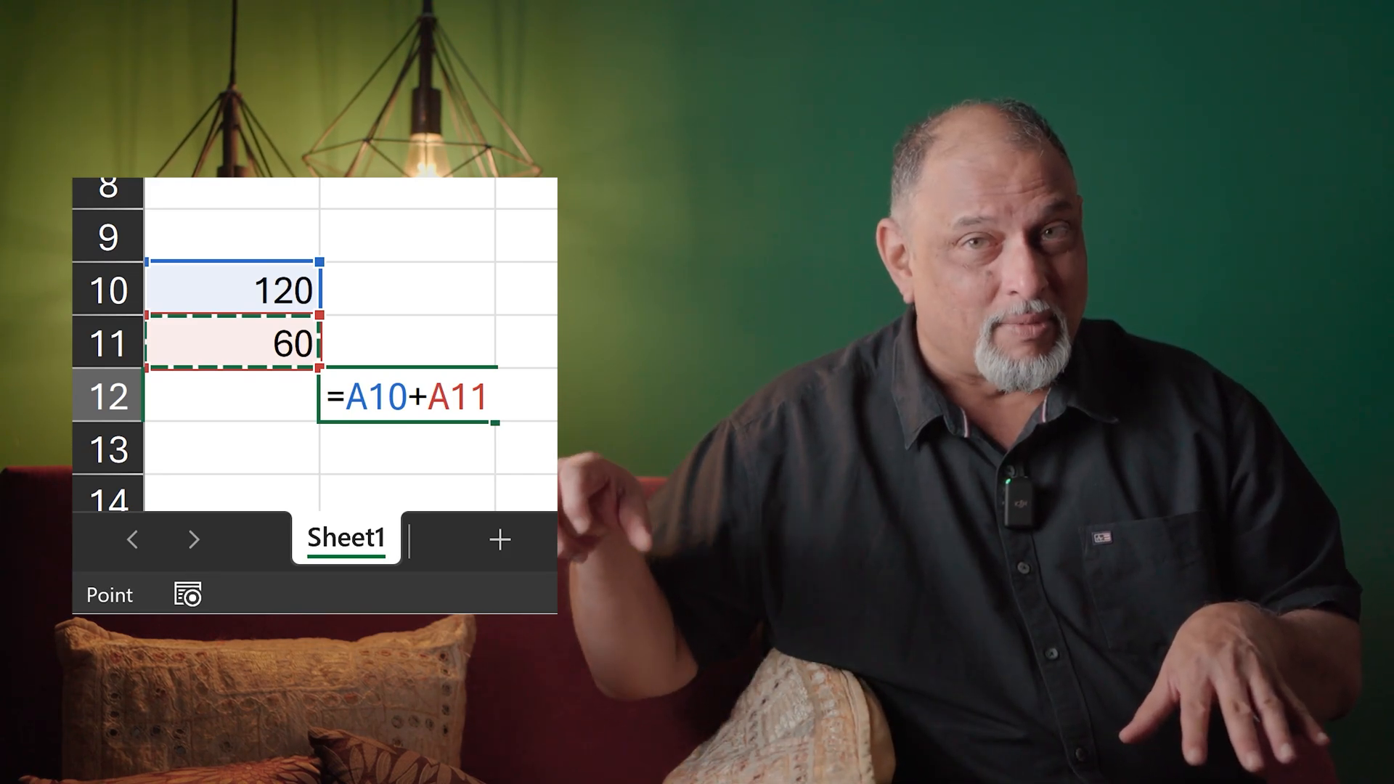
key("Return")
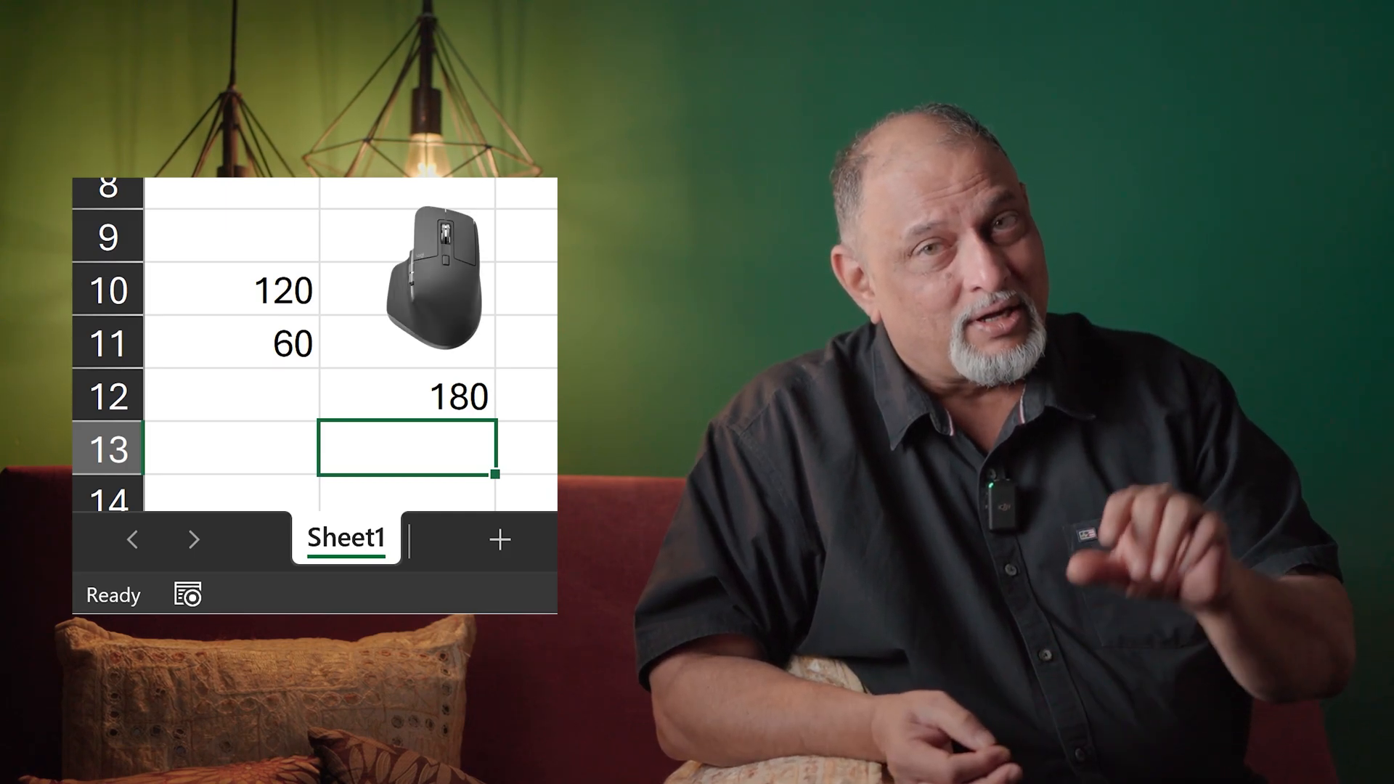
Reopen the B12 =A10+A11 formula with F2 to view its colour-coded references
key("f2")
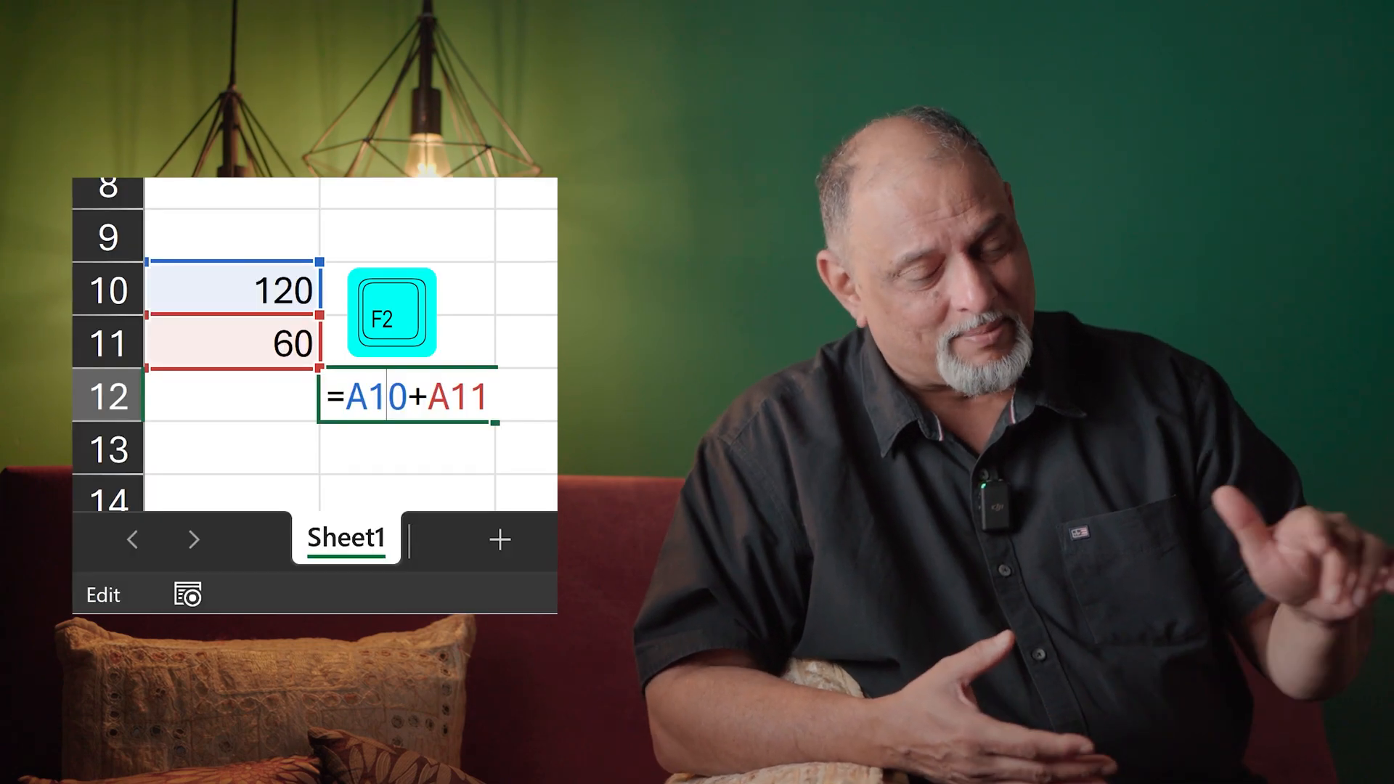
key("F2")
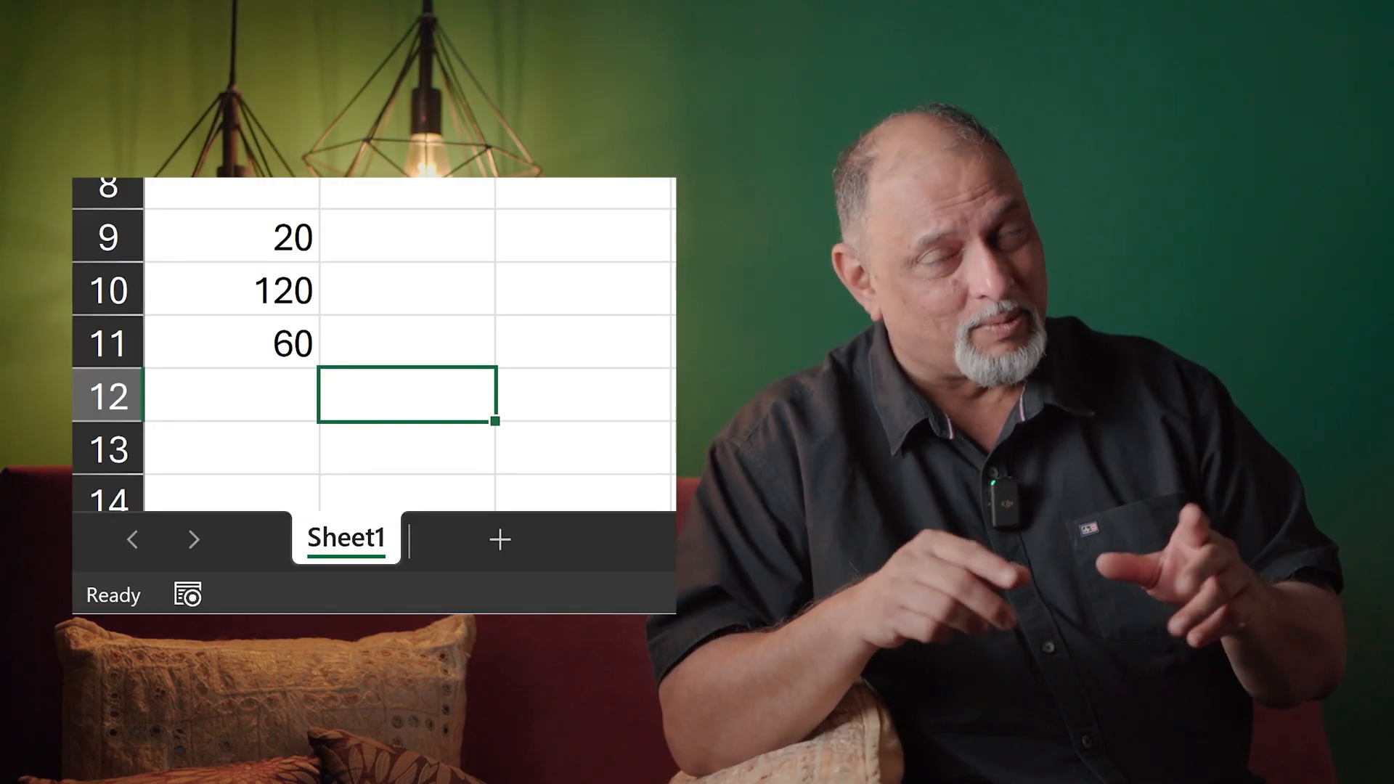
Enter =SUM(A9:A11) in B12 to total 20, 120 and 60
type("=s")
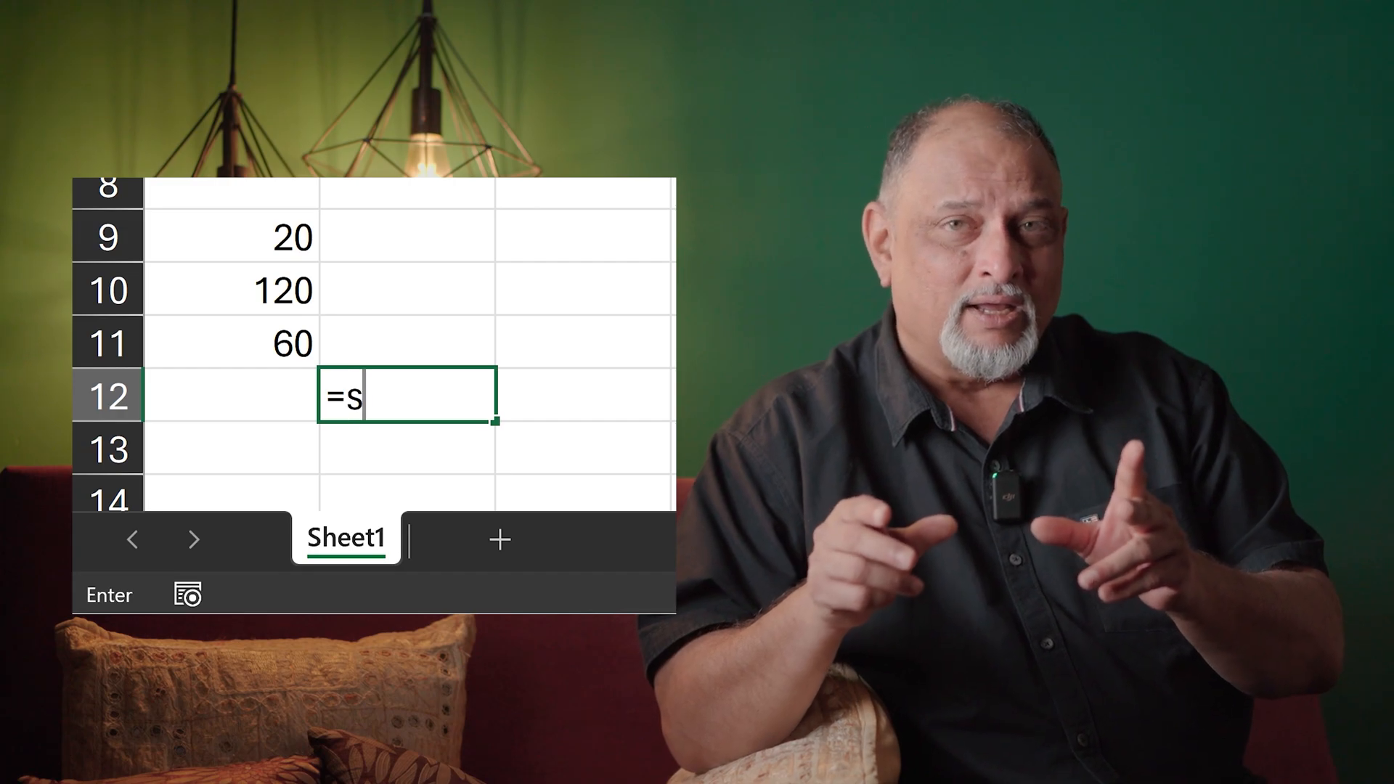
type("um")
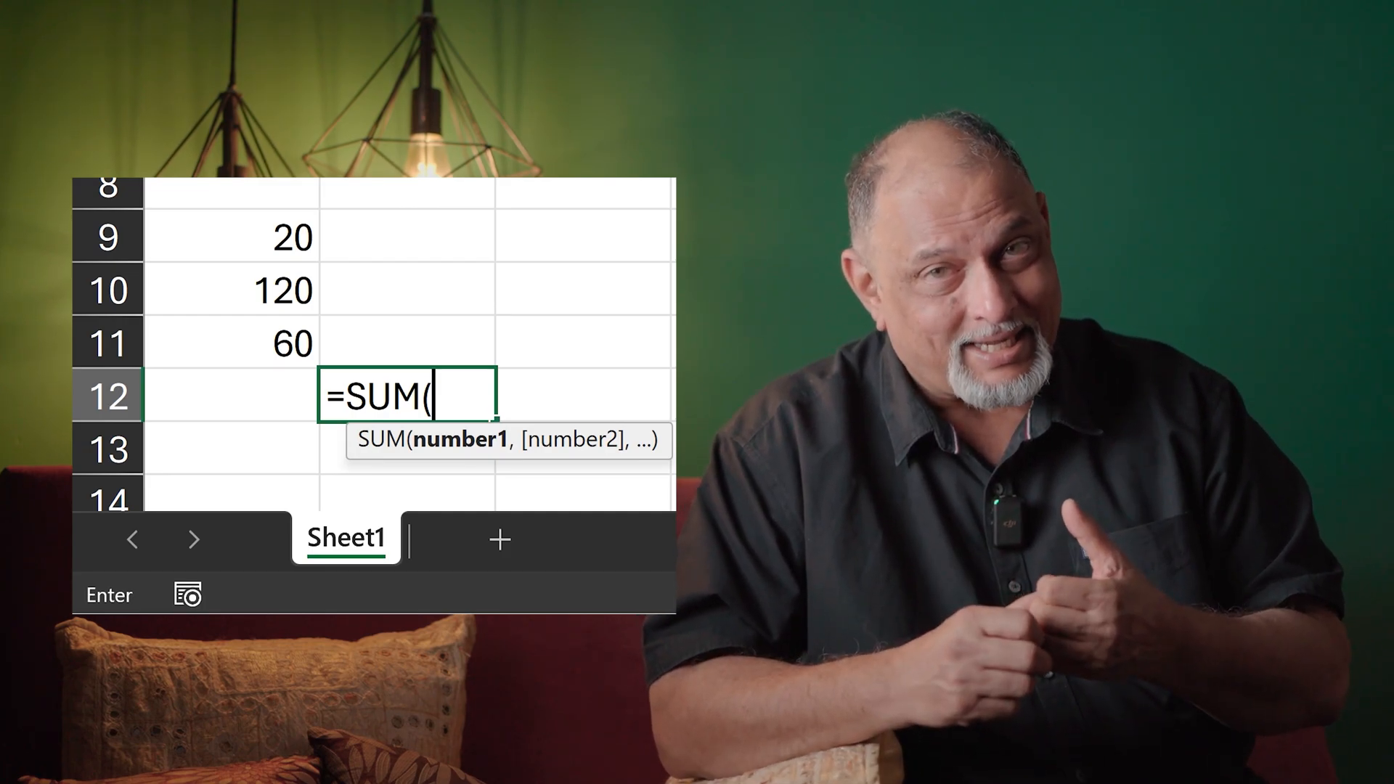
left_click(407, 343)
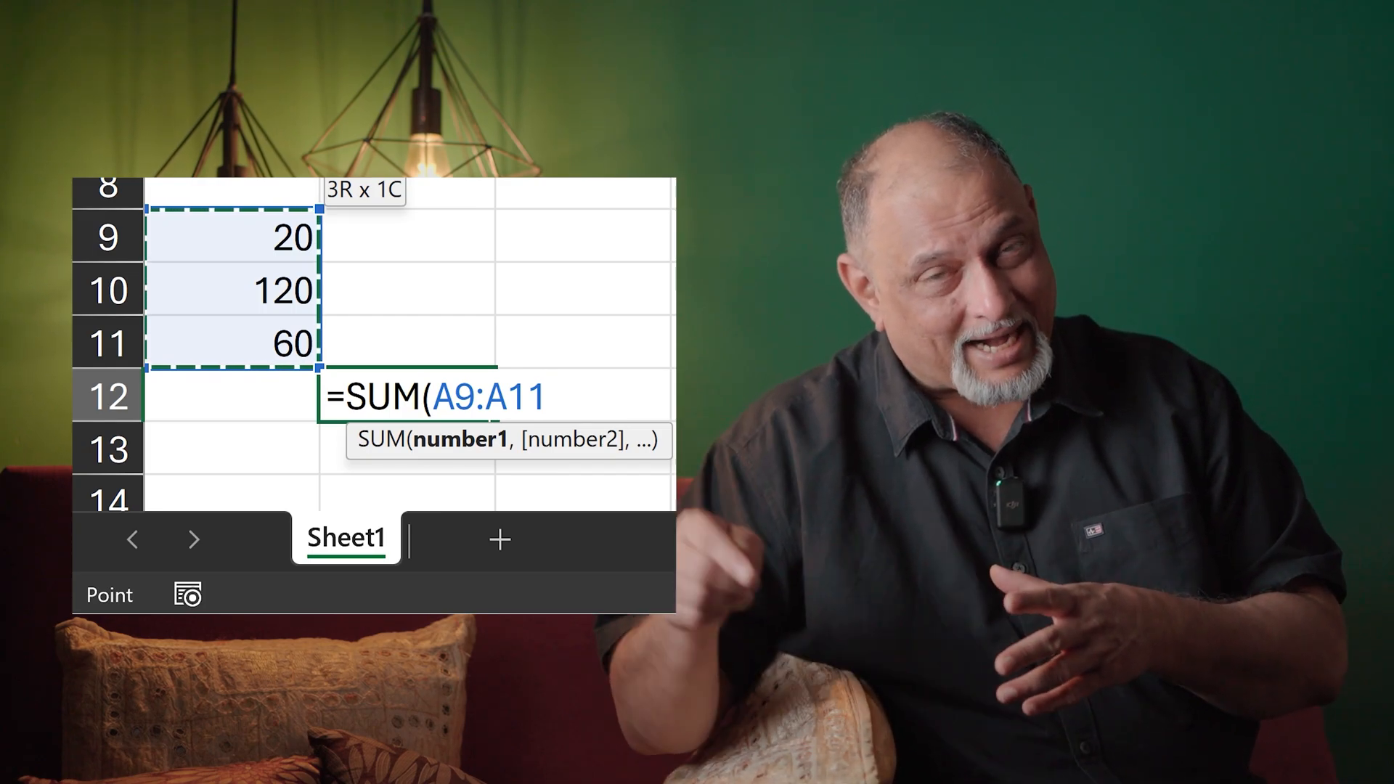
type(")")
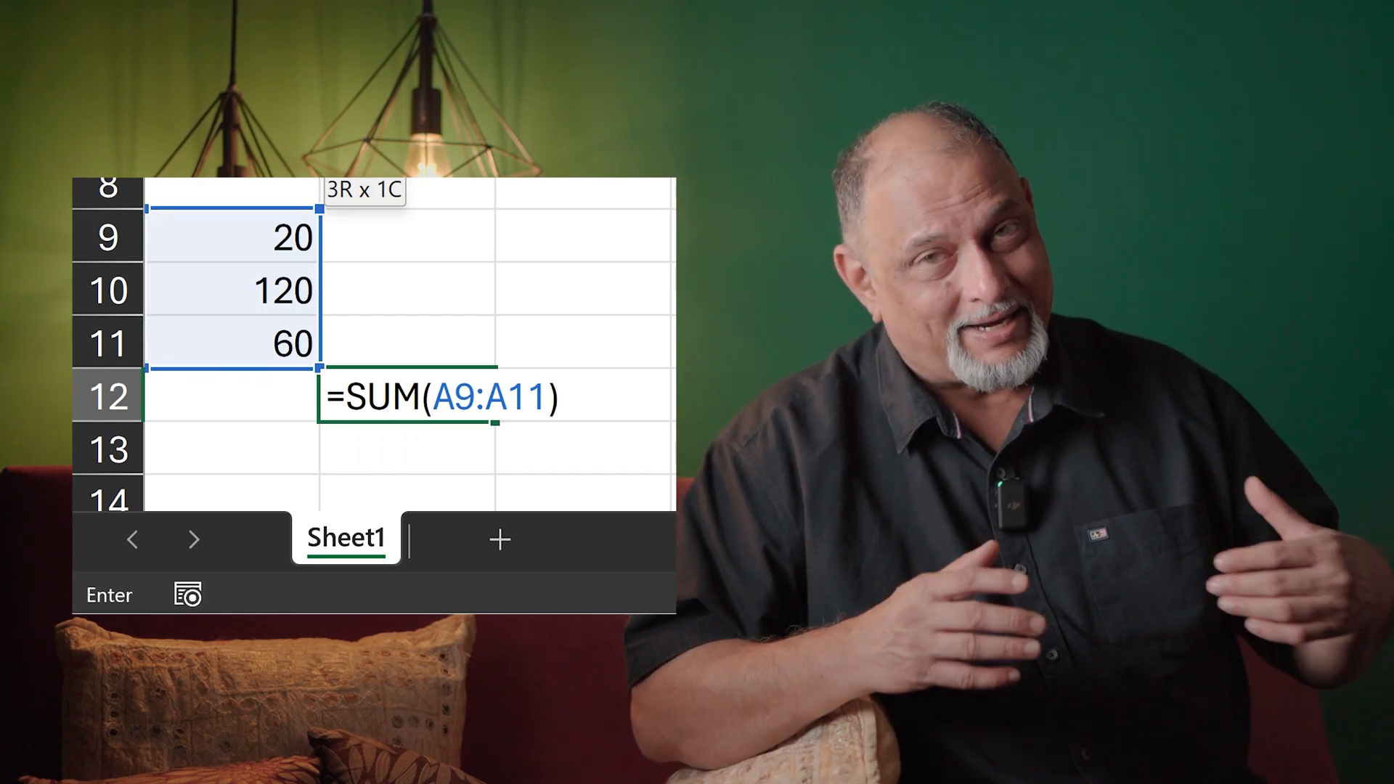
key("Enter")
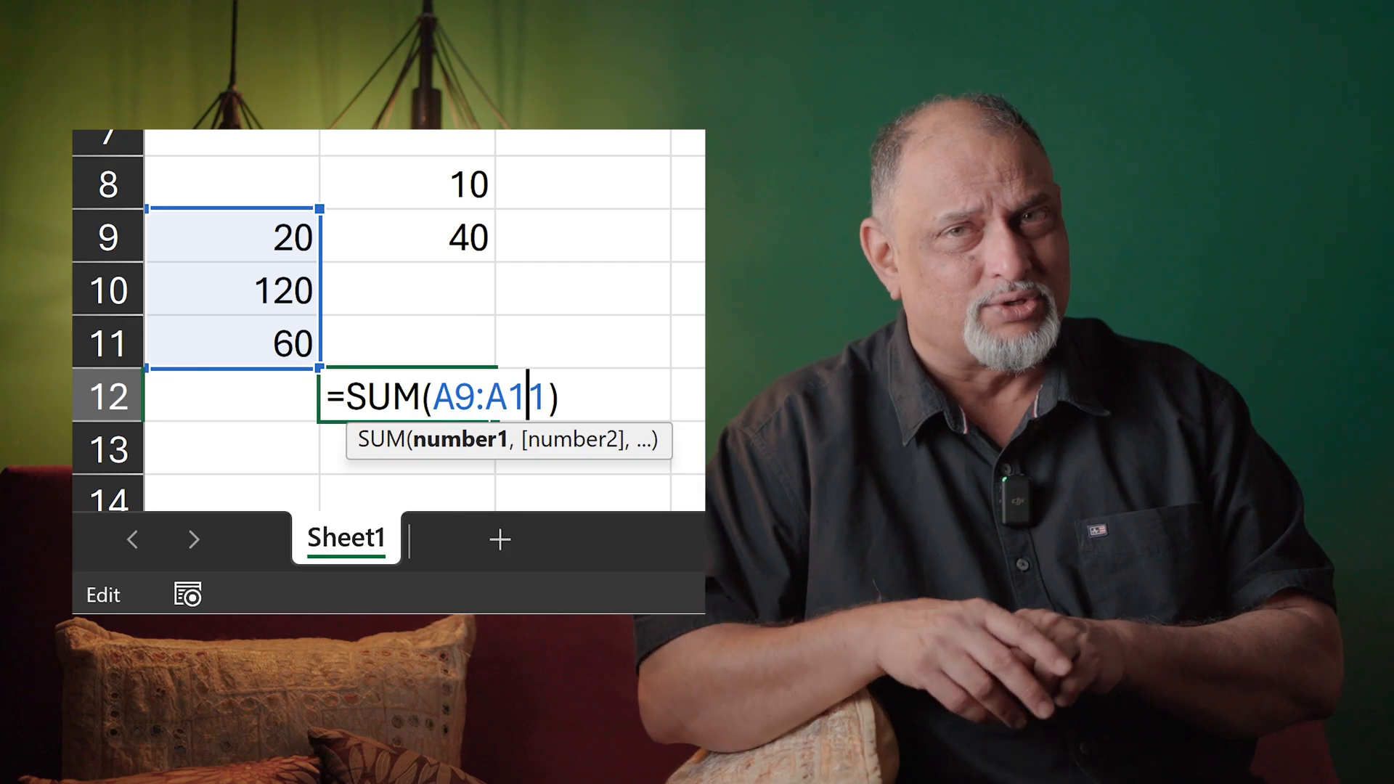
Add a comma after A9:A11 in the SUM formula to begin a second argument
type(",")
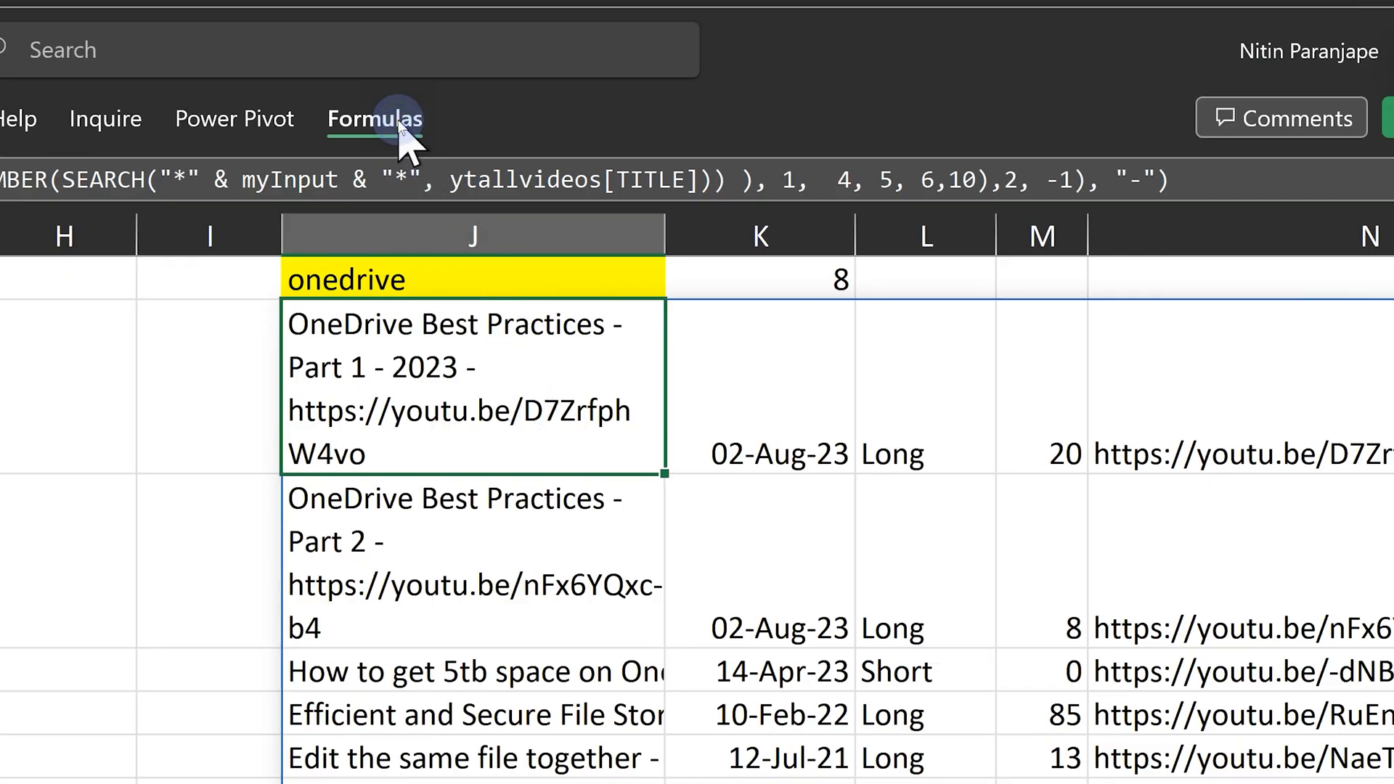
Step through the J5 formula with Evaluate Formula, resolving ytallvideos and myInput
left_click(374, 118)
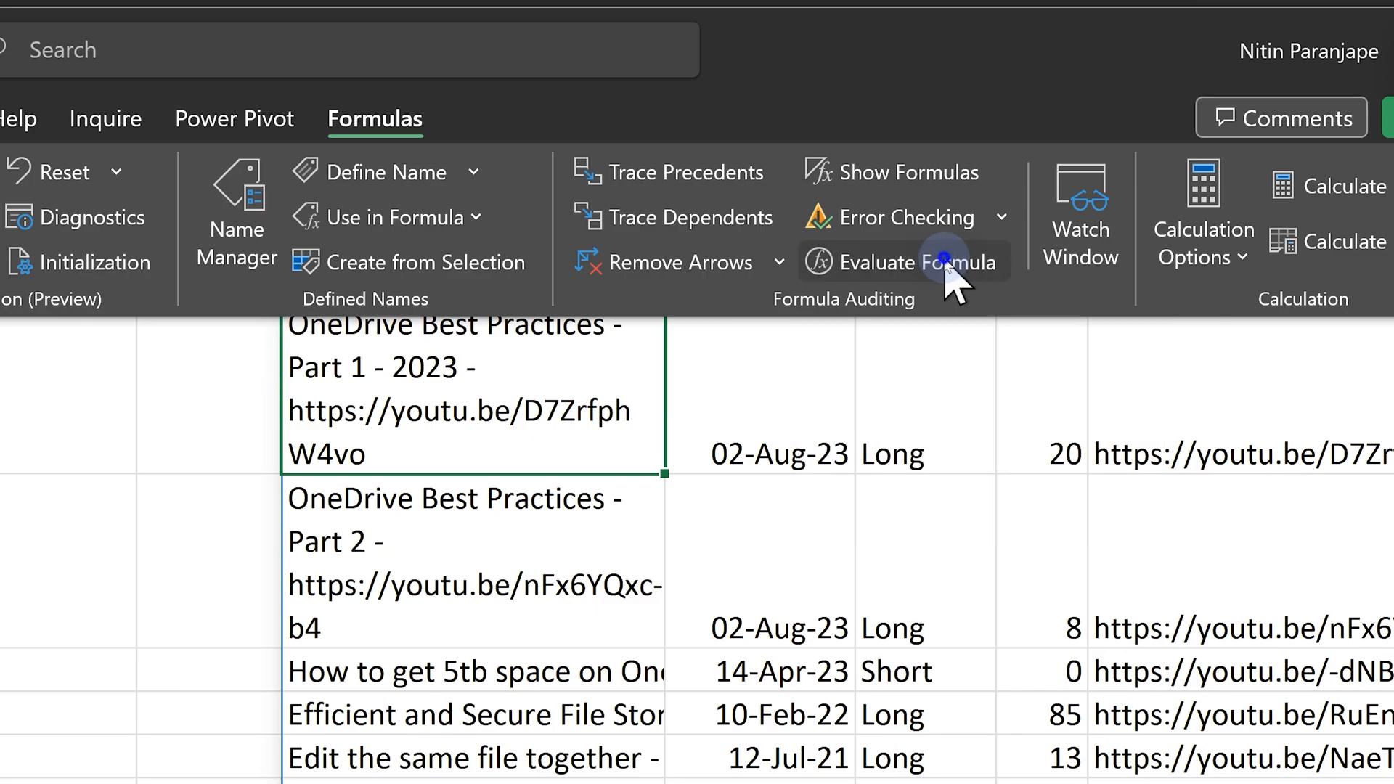
left_click(900, 262)
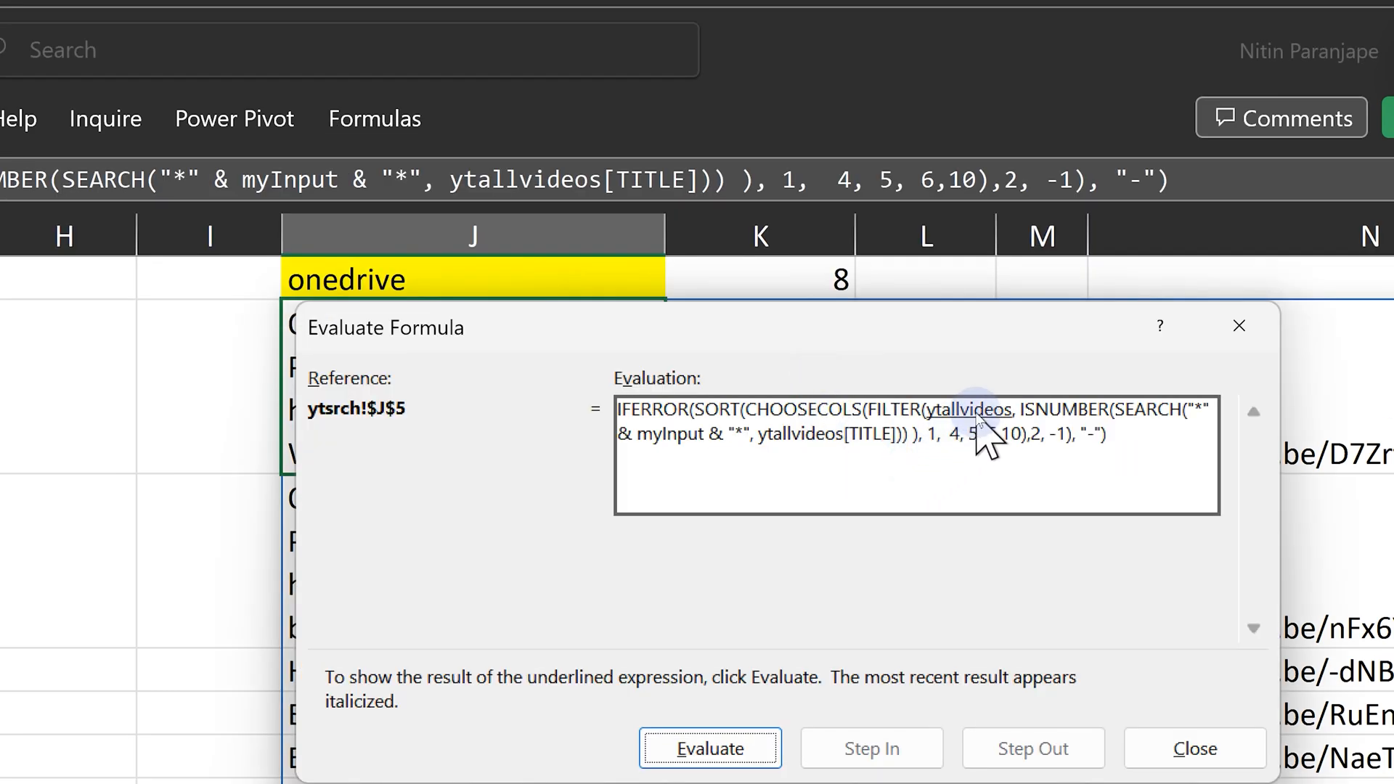
left_click(708, 747)
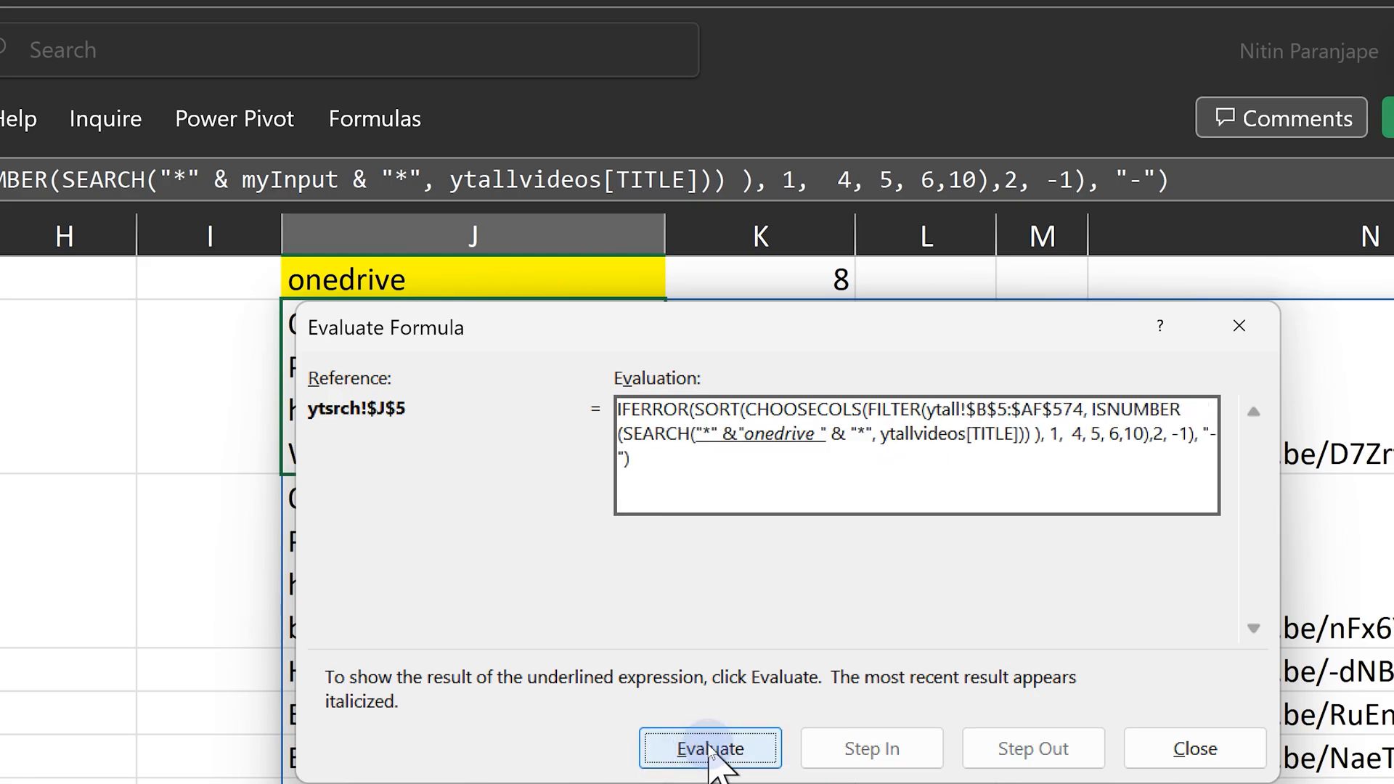
left_click(709, 748)
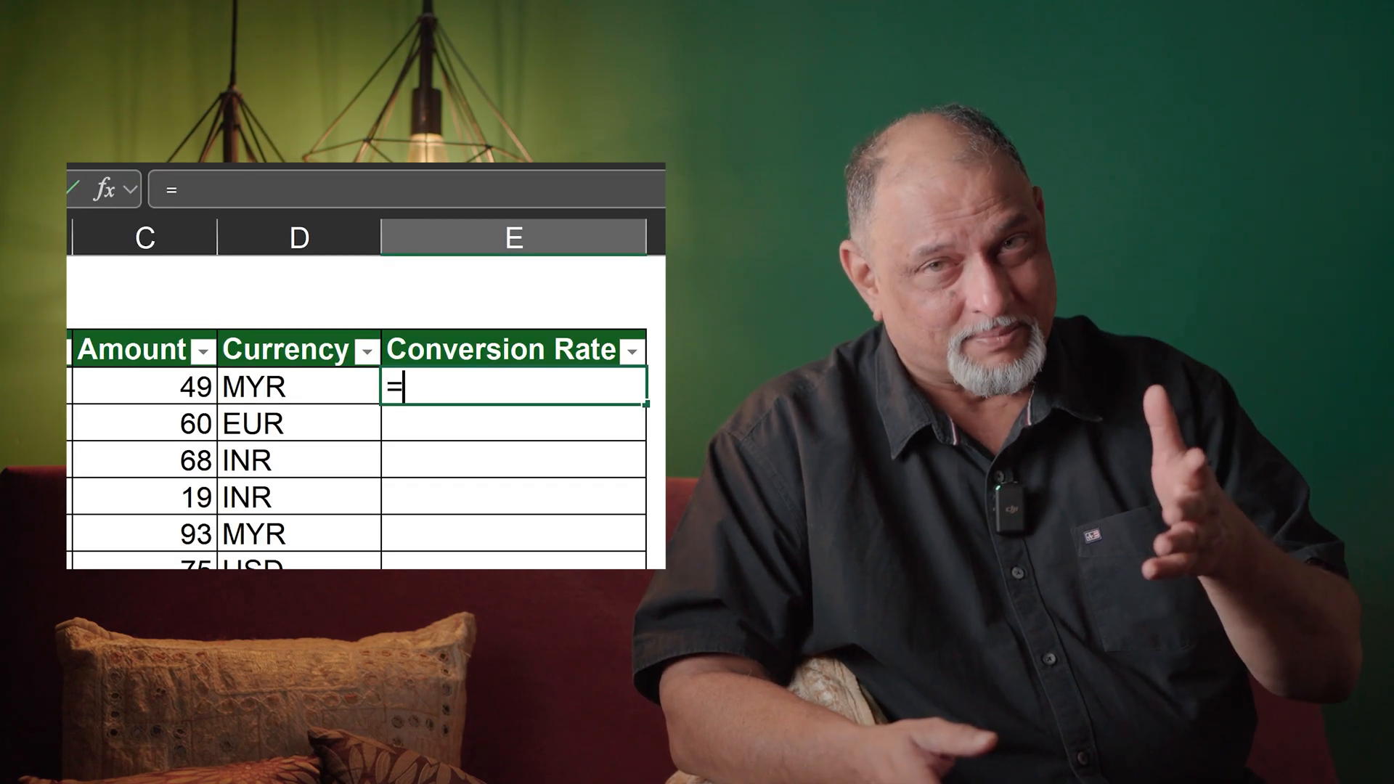
Preview VLOOKUP autocomplete, then begin a structured table-column reference with =[ in Conversion Rate
type("v")
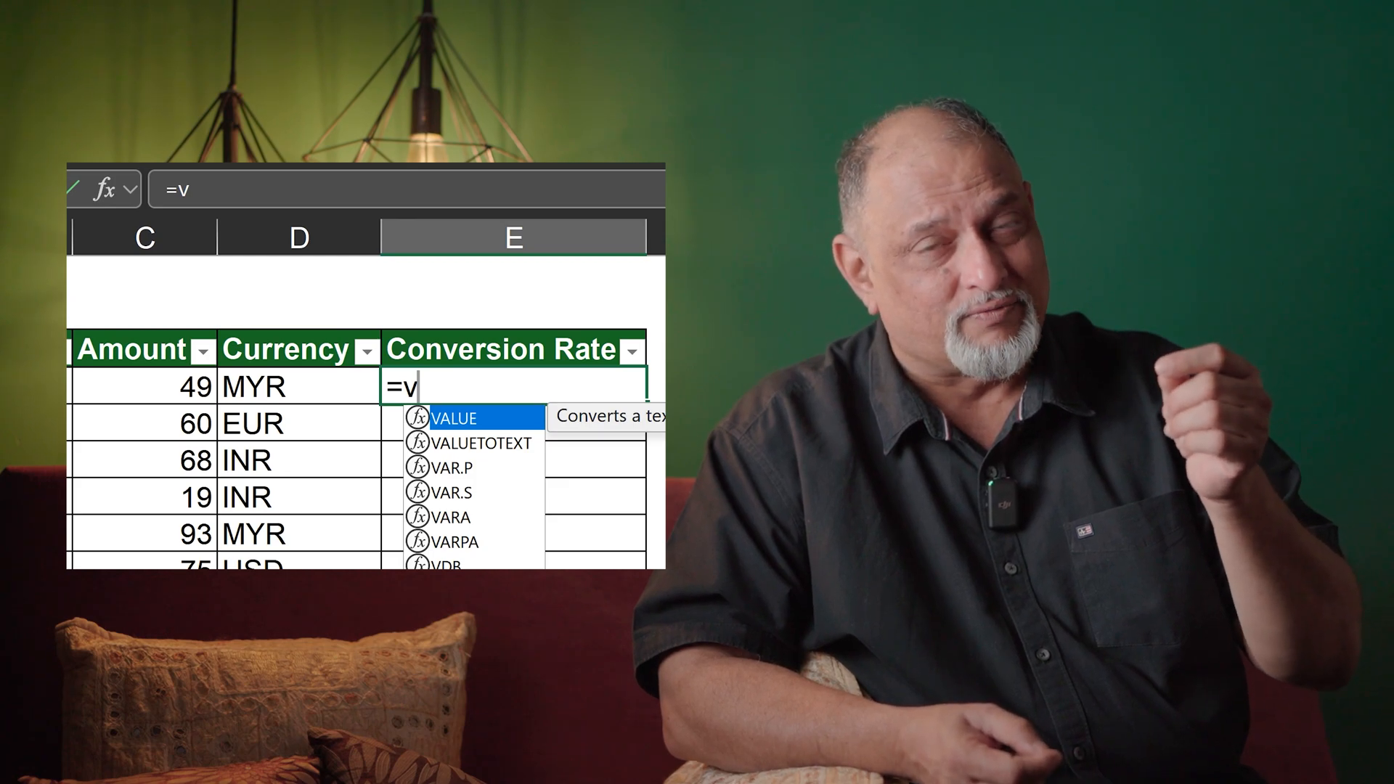
type("l")
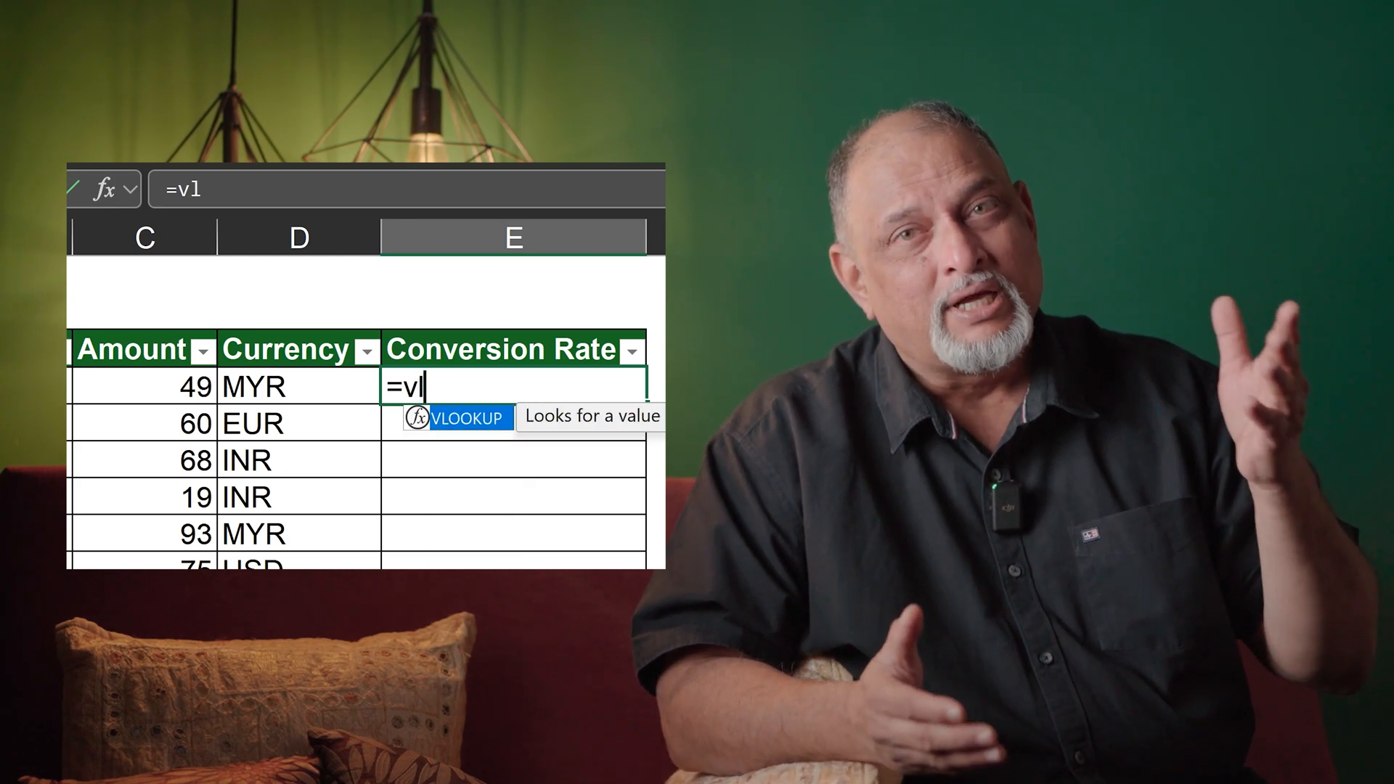
type("VLOOKUP(")
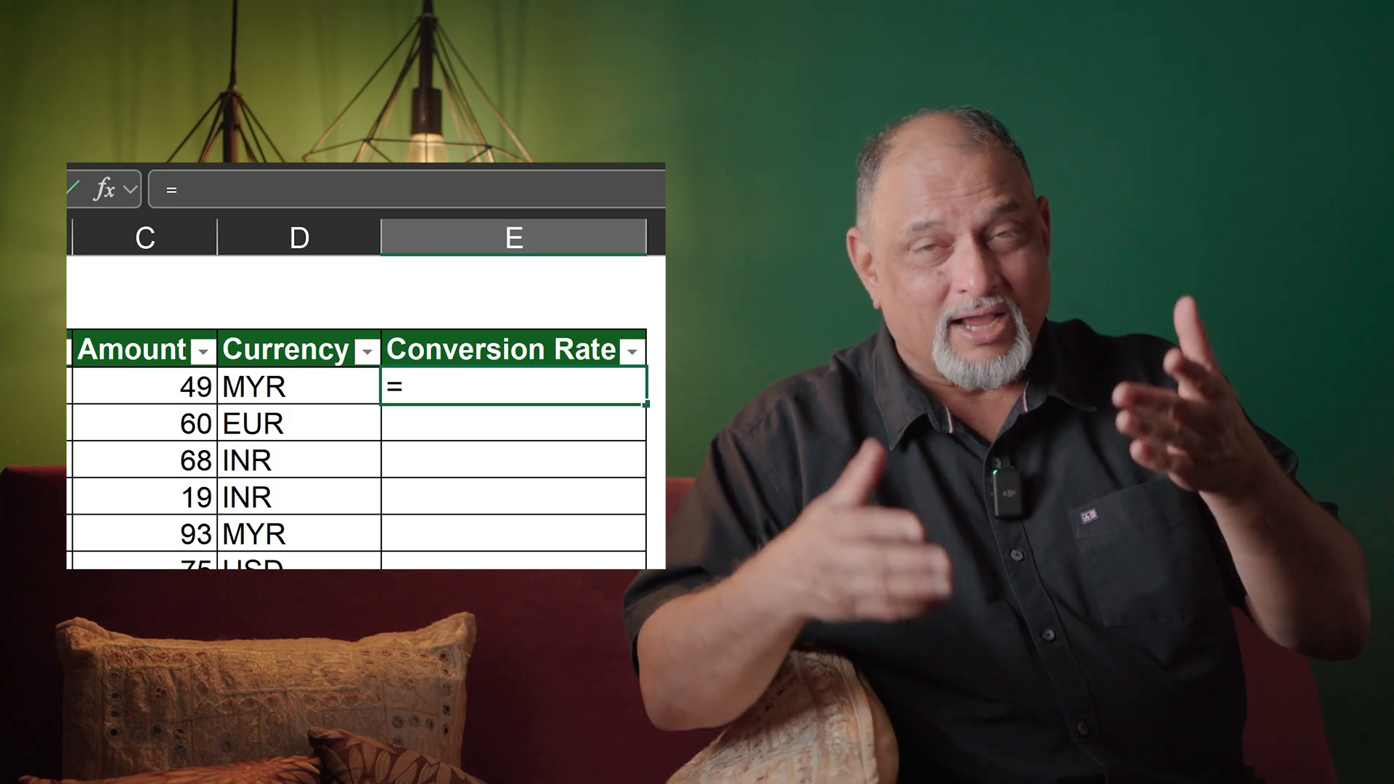
type("[")
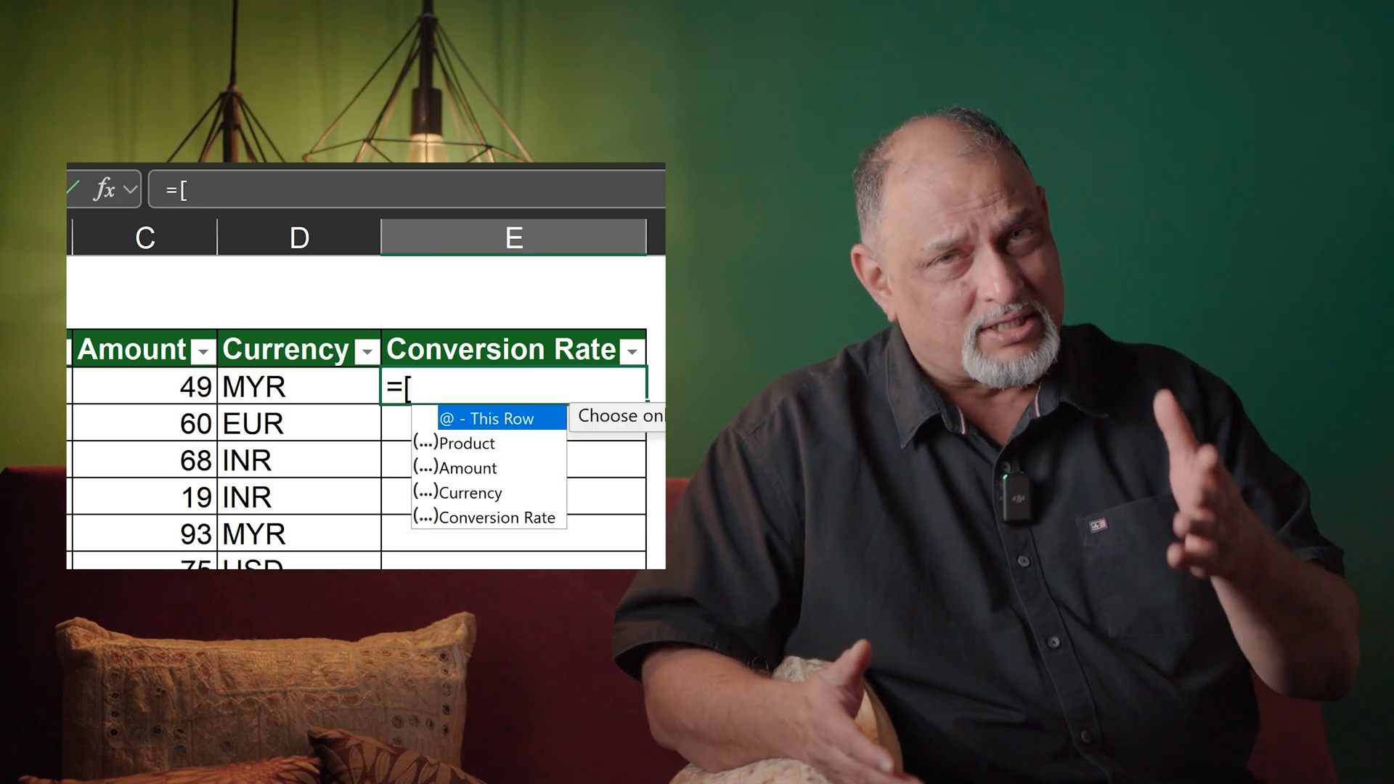
type("a")
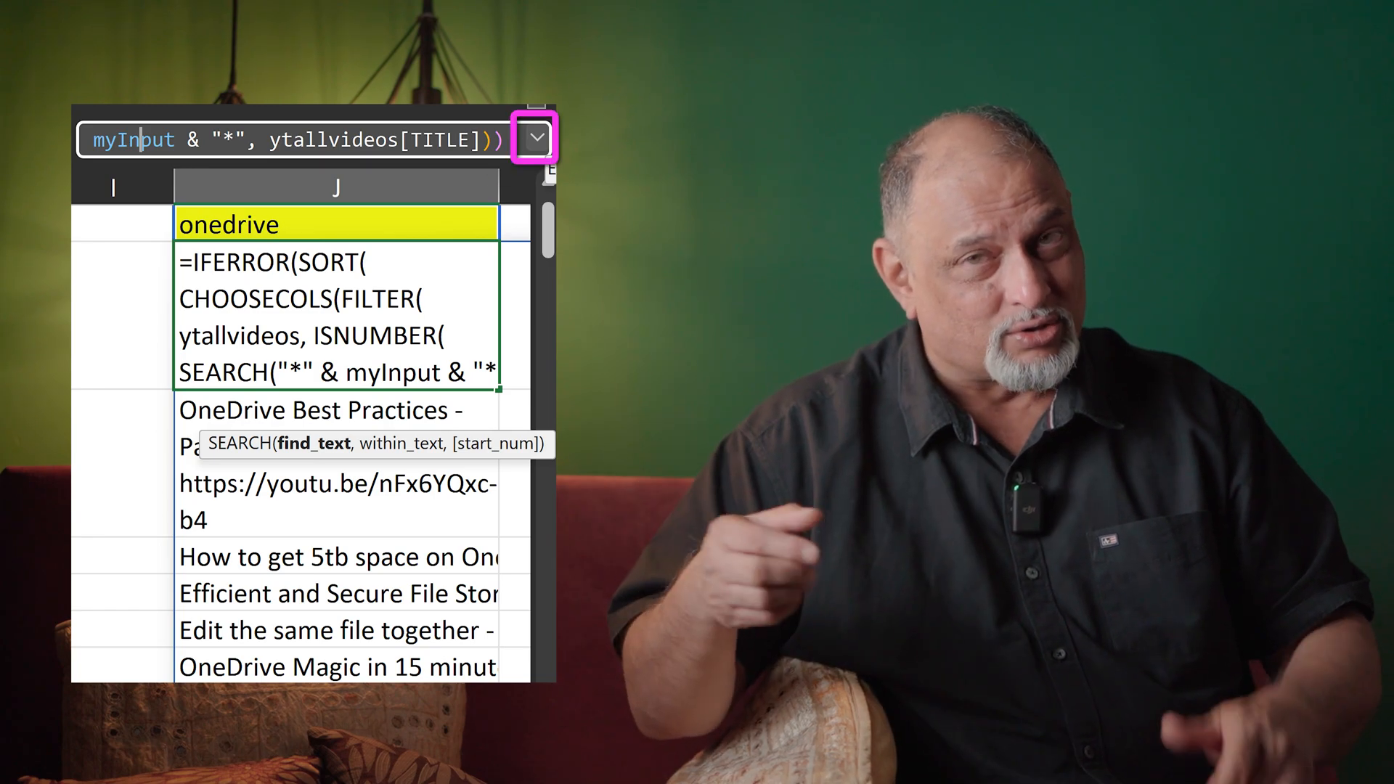
Expand the formula bar to show the whole multi-line J5 search formula
left_click(532, 137)
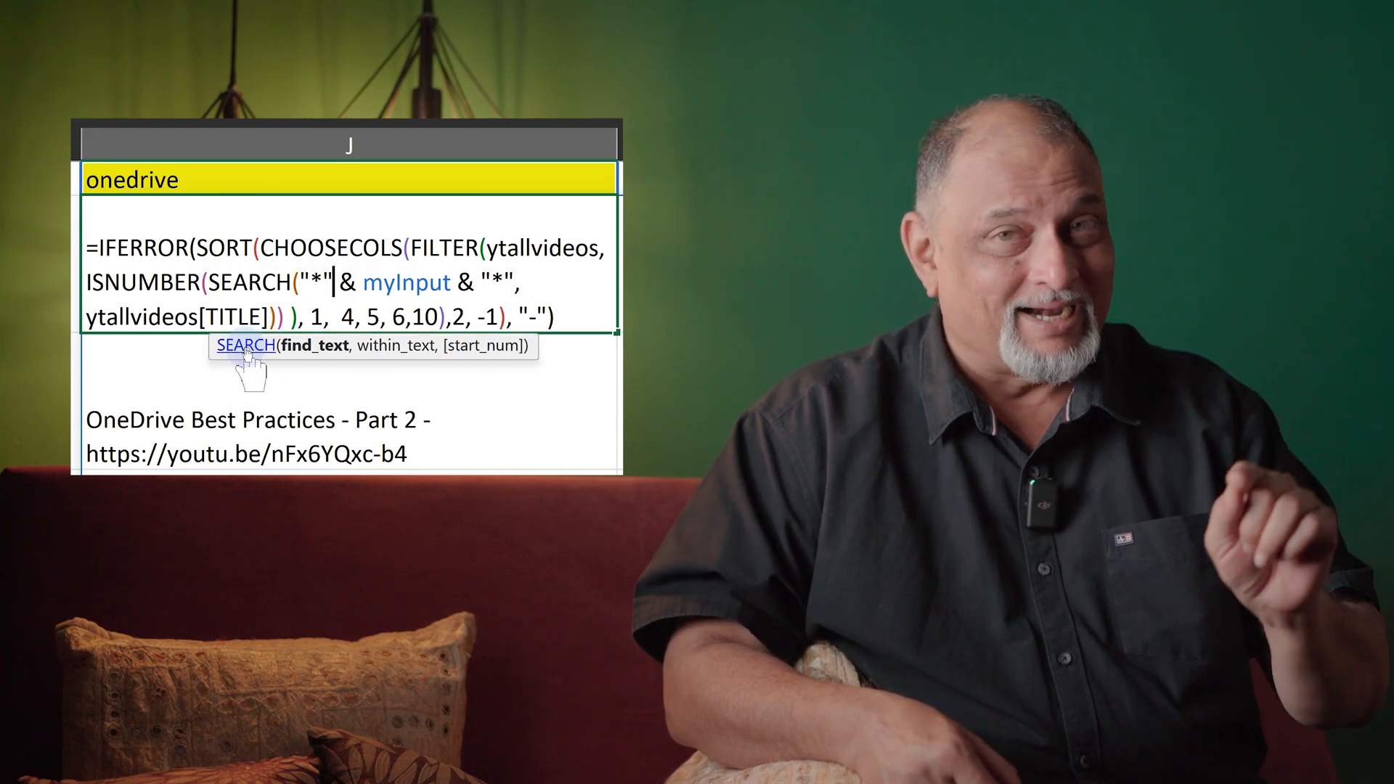
Open the SEARCH and SEARCHB help article from the formula tip's function-name link
left_click(246, 344)
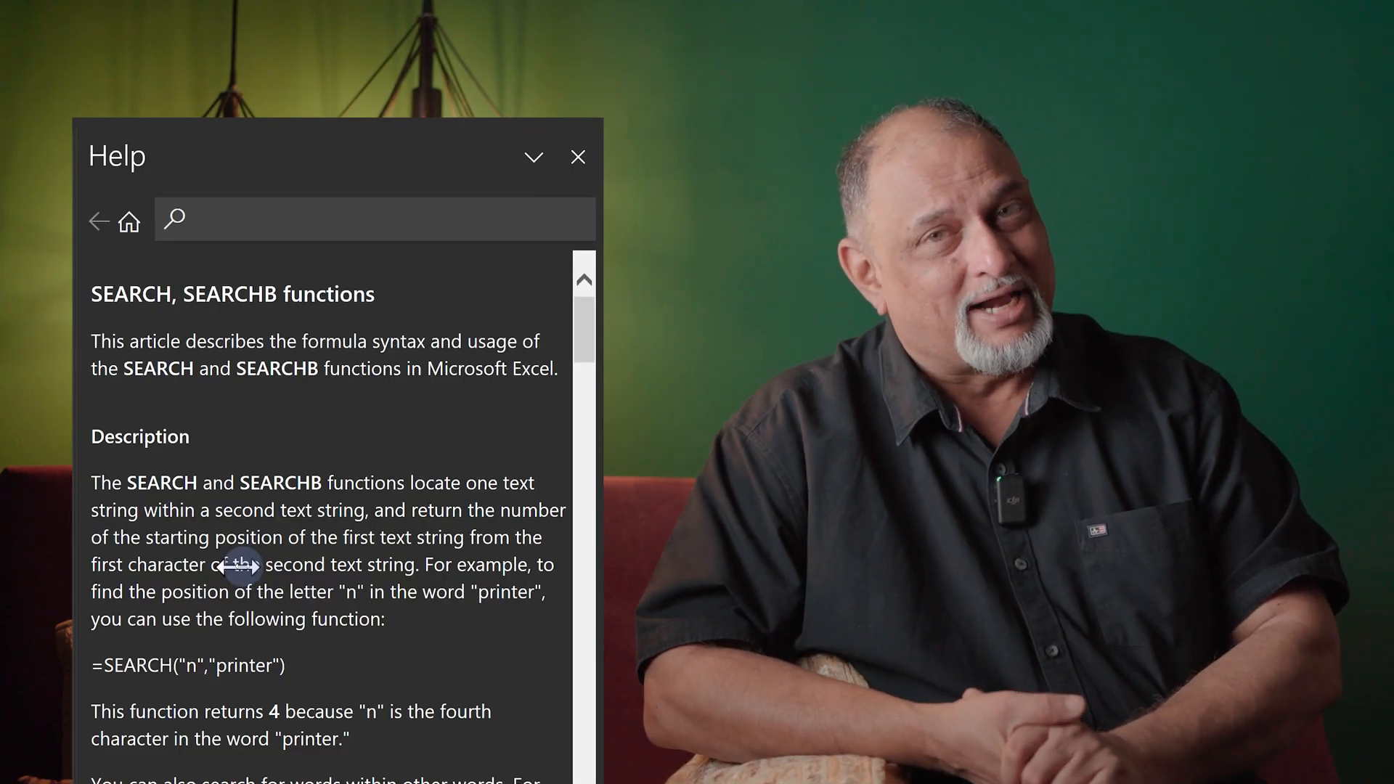